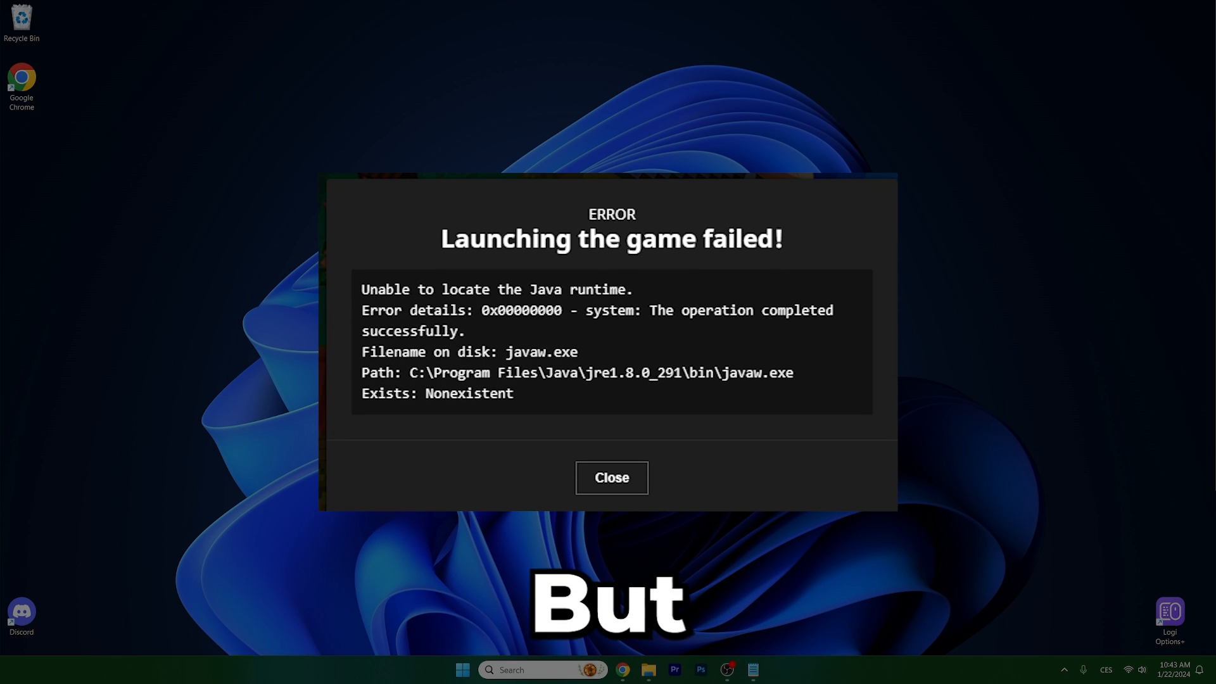
Close the 'Unable to locate the Java runtime' launch error dialog
click(611, 478)
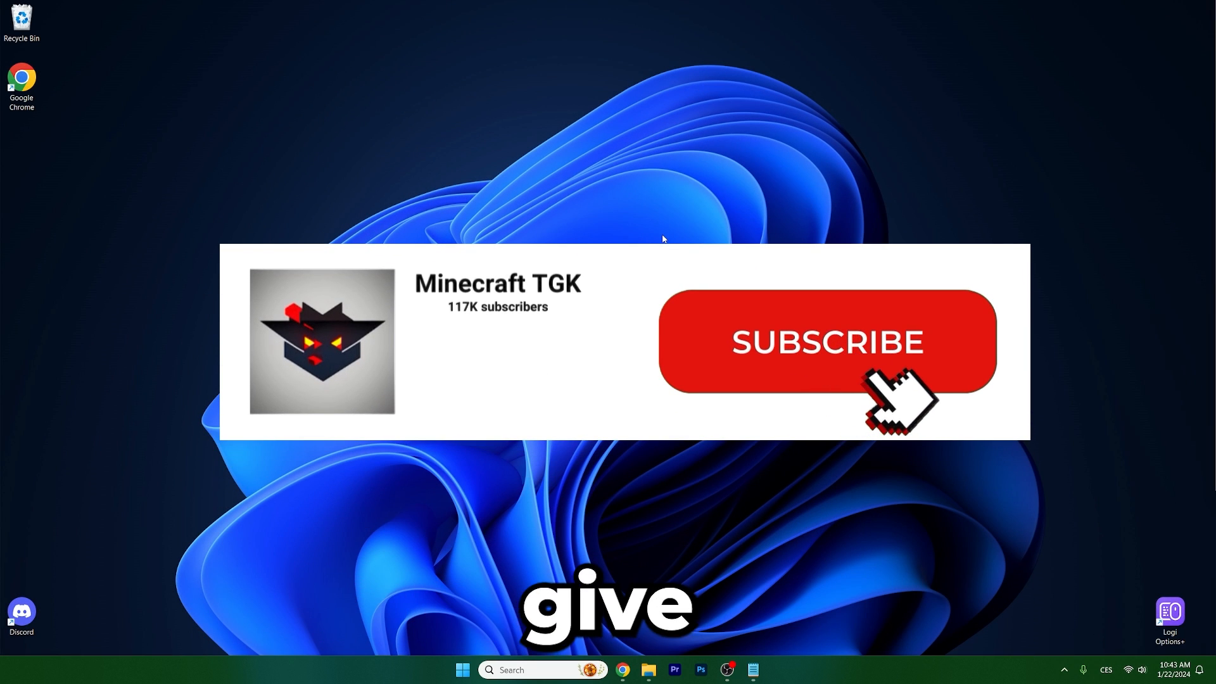
click(827, 341)
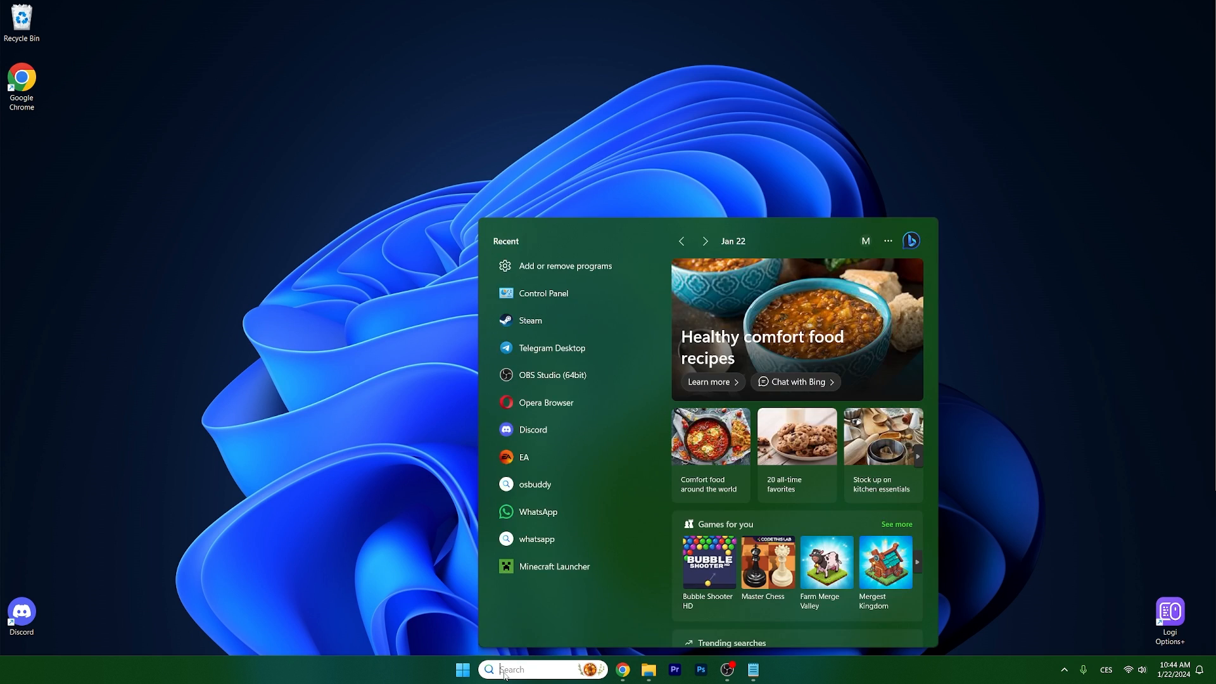
Check for Java updates in Java Control Panel, confirm the latest version, and close it
click(544, 294)
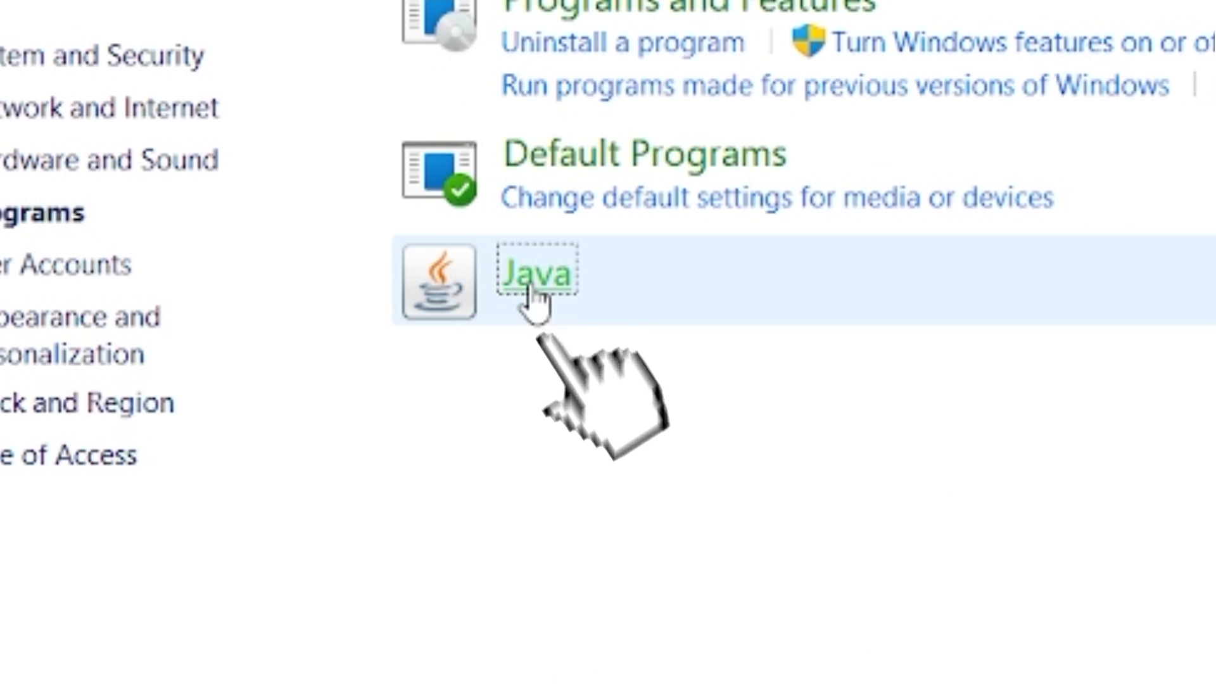
click(537, 272)
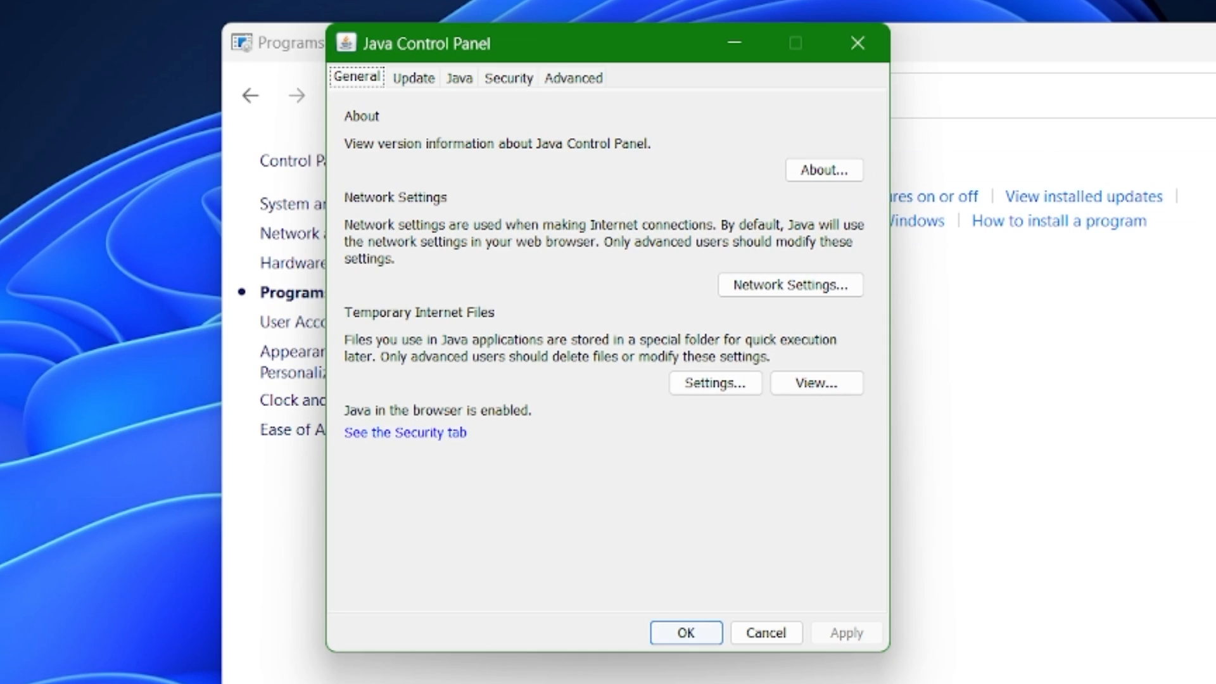
click(413, 78)
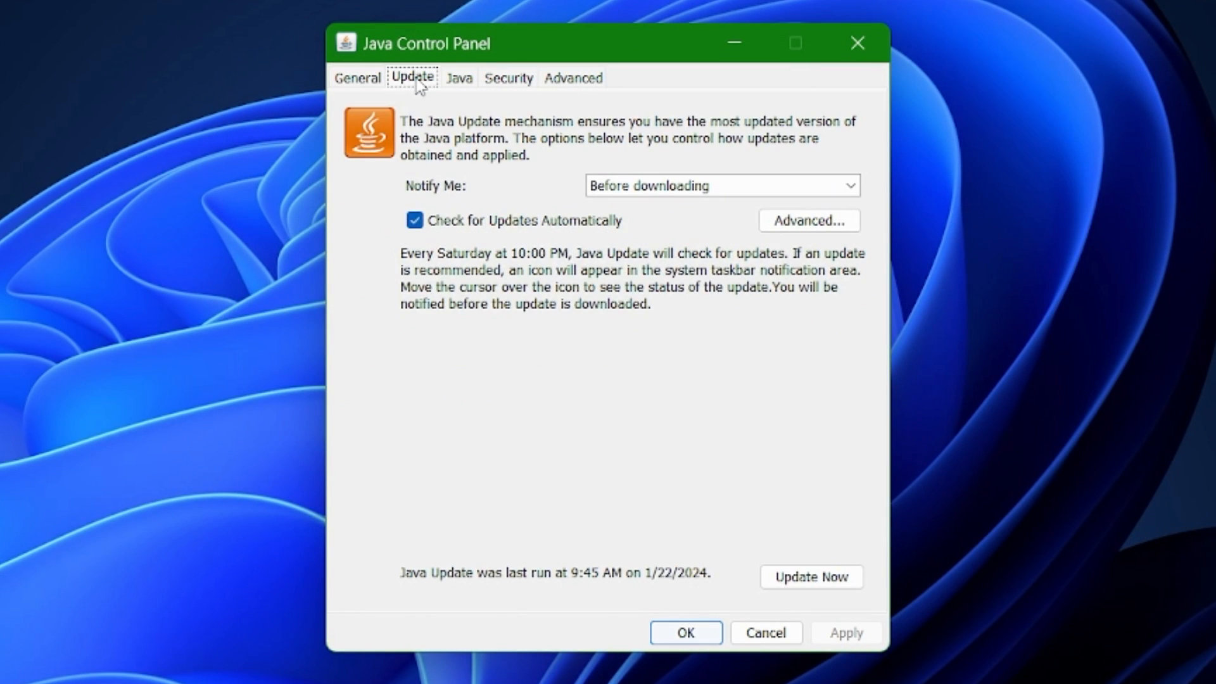
mouse_move(634, 414)
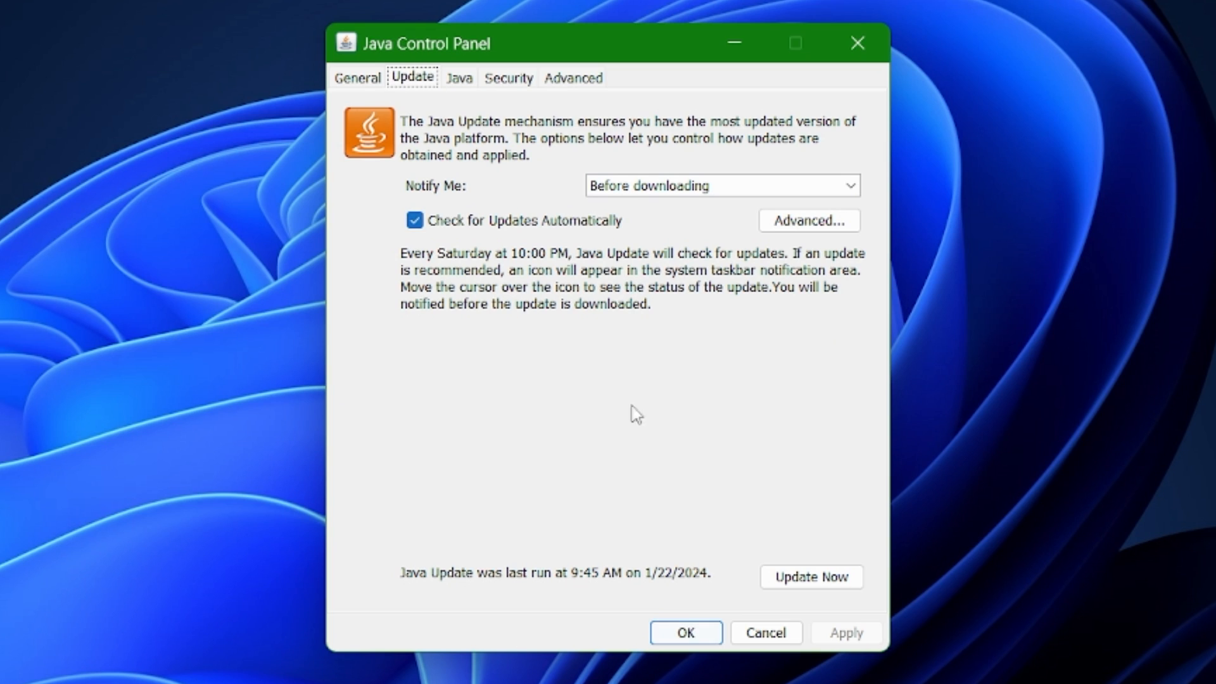
click(811, 577)
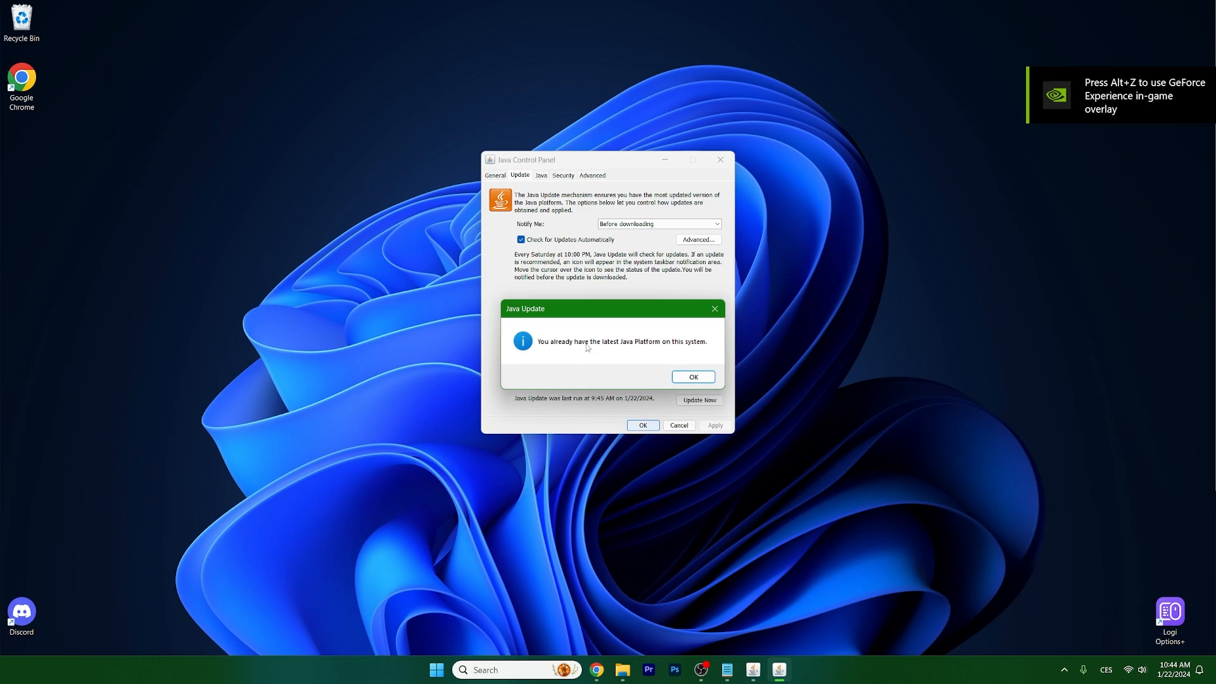
click(693, 377)
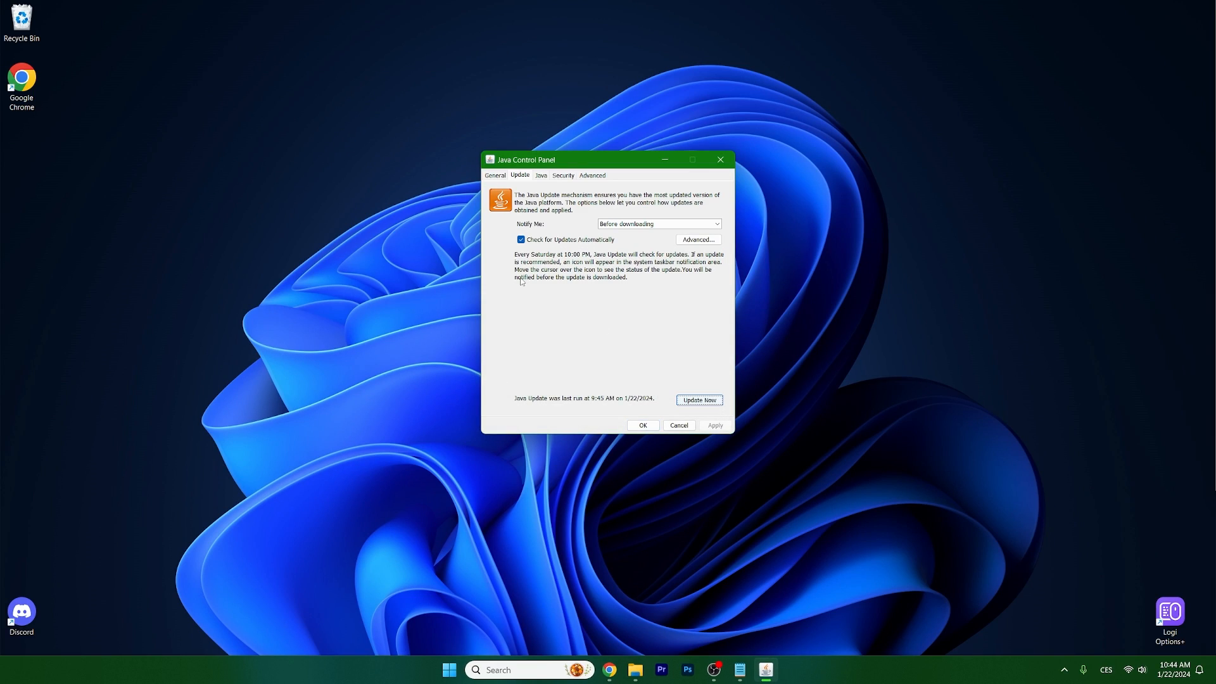
mouse_move(572, 357)
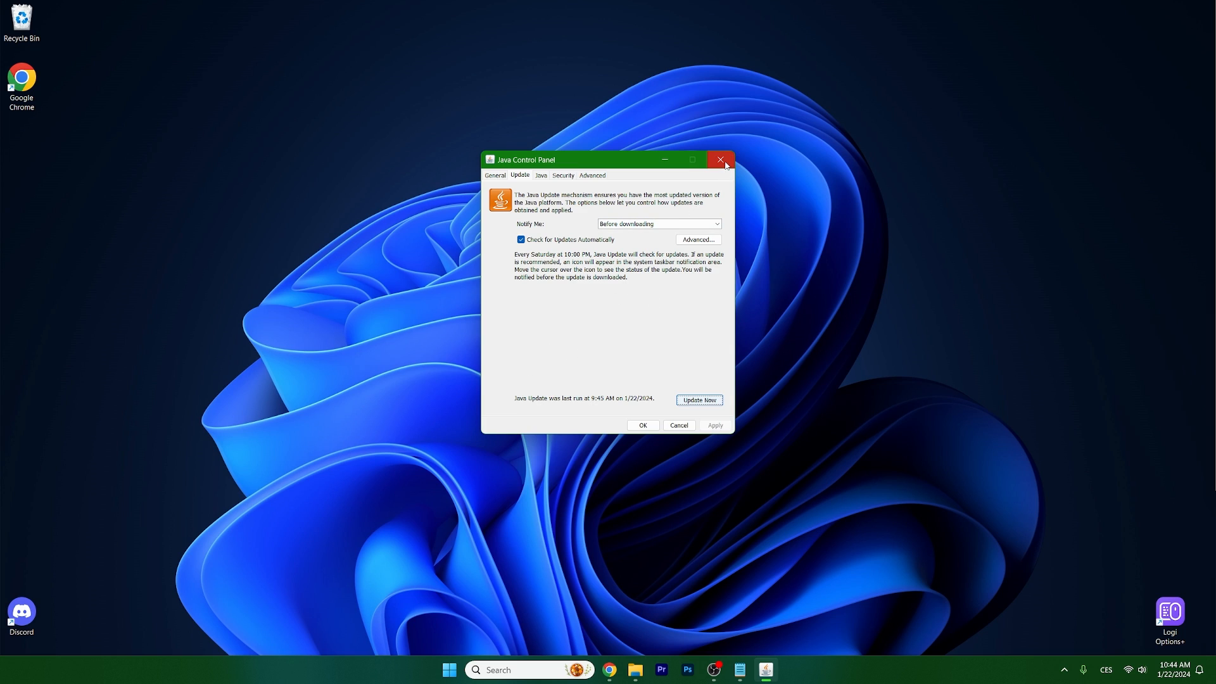
click(720, 160)
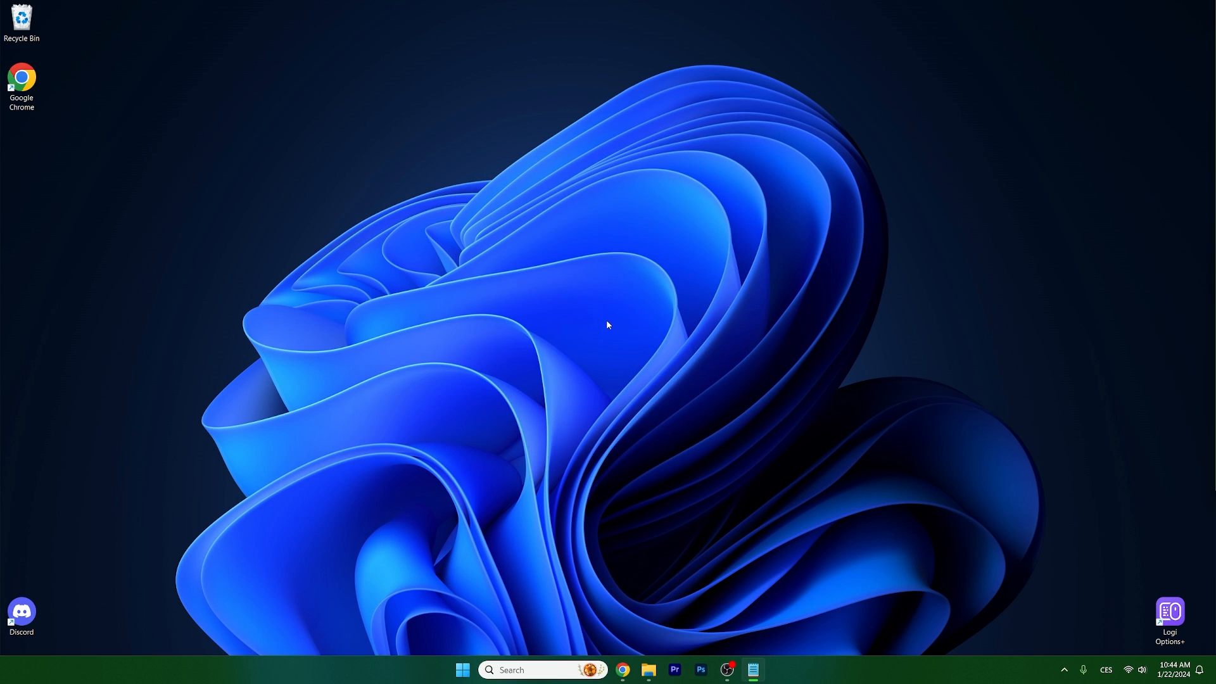
mouse_move(485, 584)
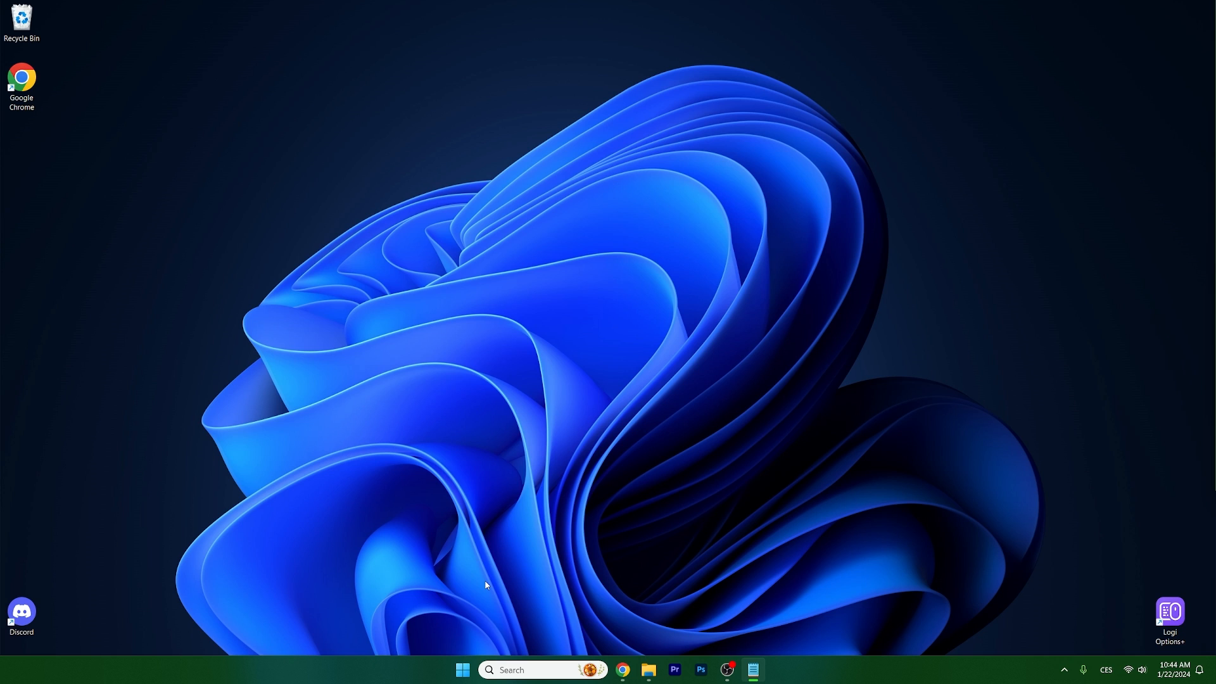
mouse_move(519, 623)
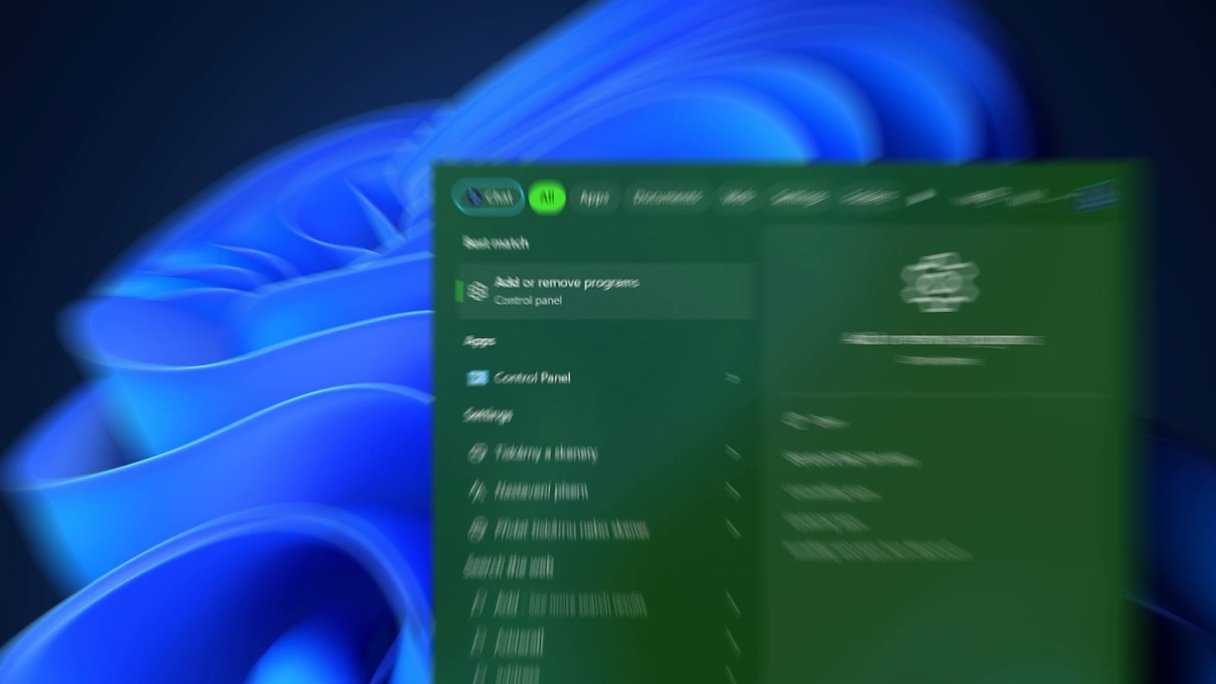
Find Minecraft Launcher in Installed apps and open its advanced options
click(565, 293)
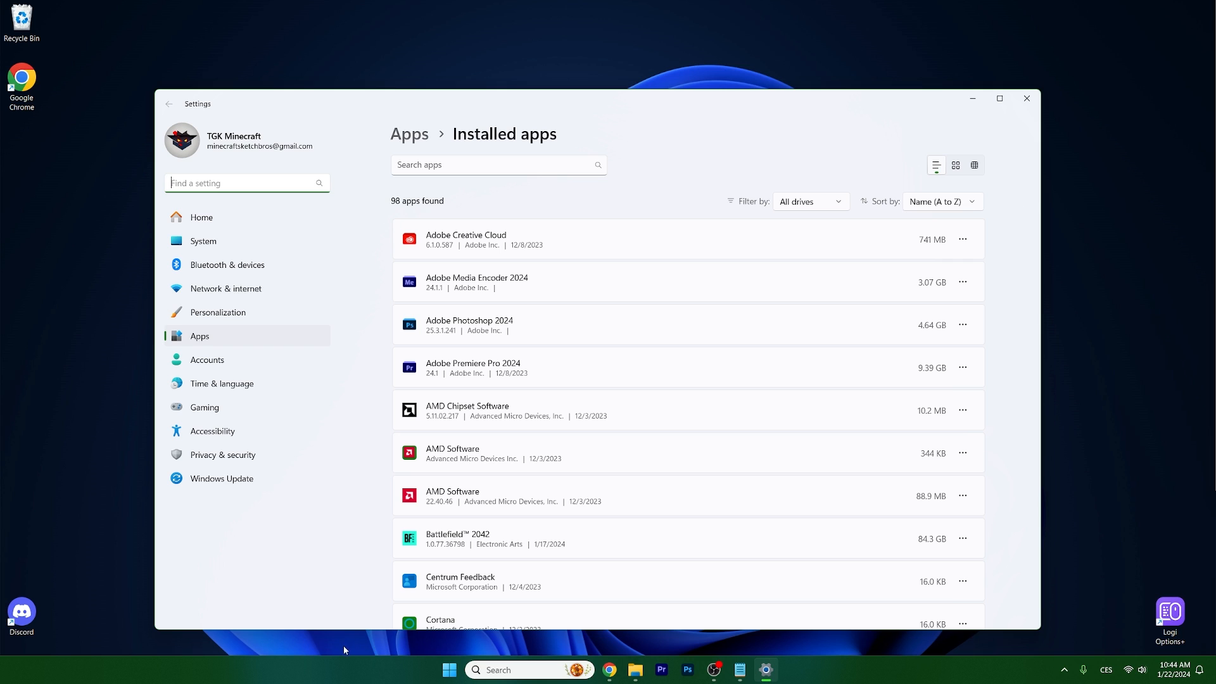
click(1000, 99)
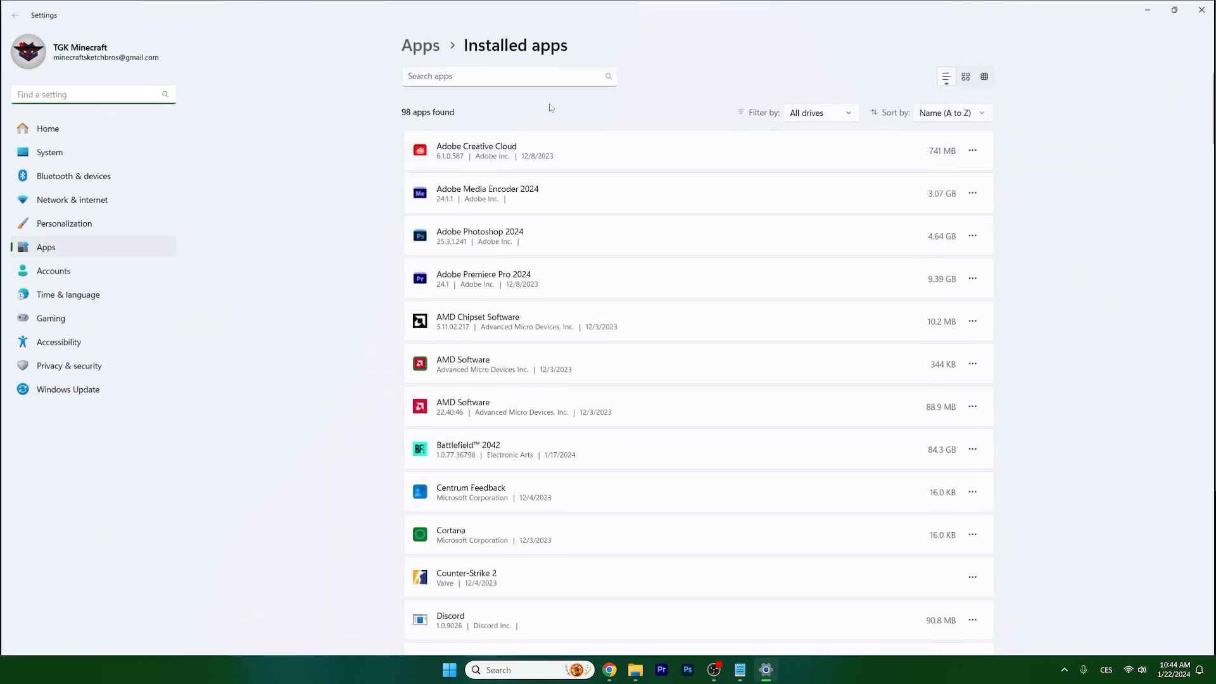
text(Mined)
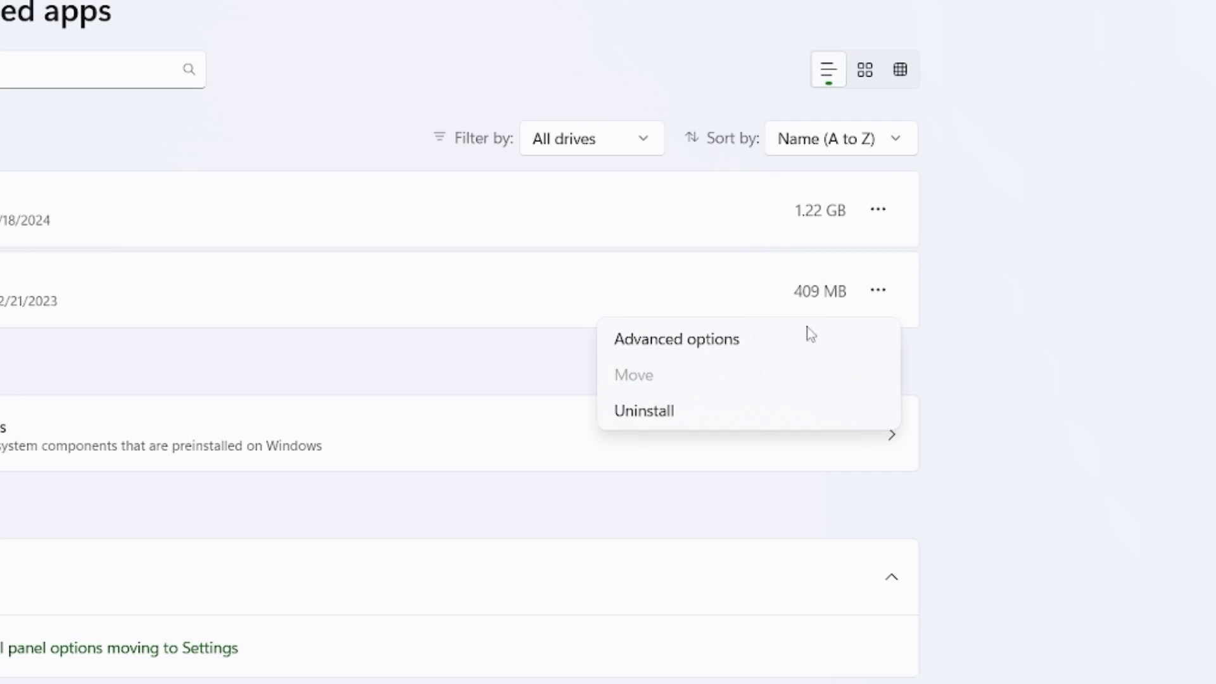
click(676, 339)
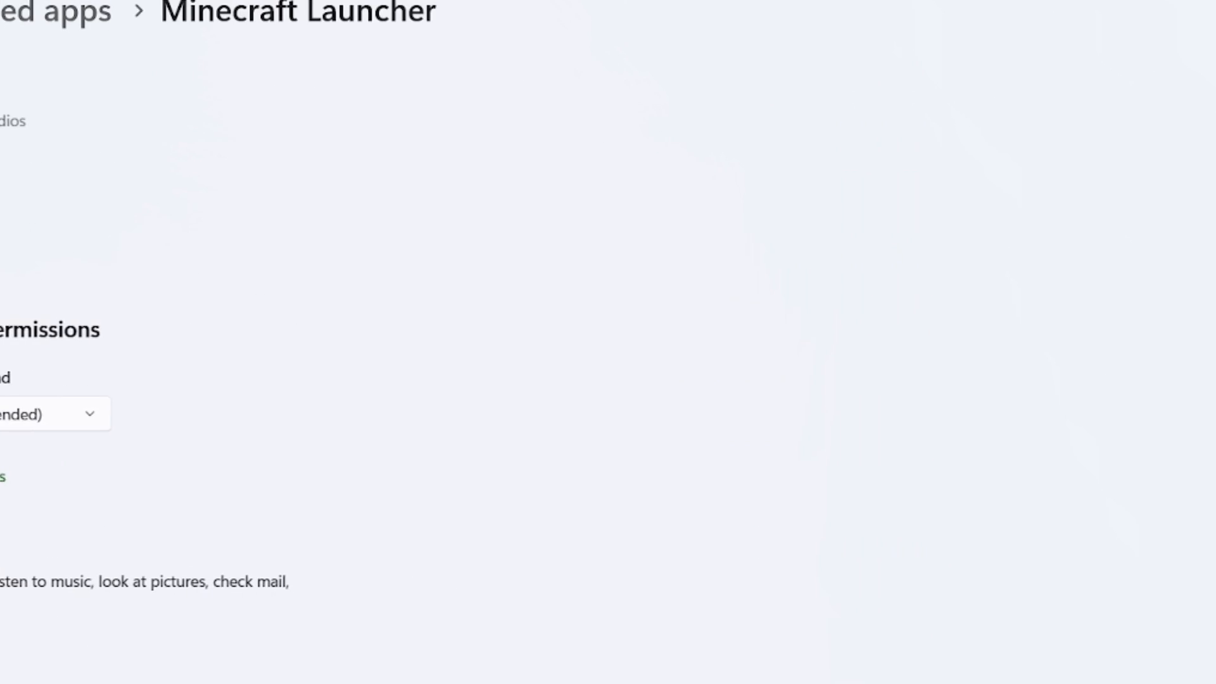
Repair Minecraft Launcher without losing data, then bring up the Start menu
scroll(down, 3)
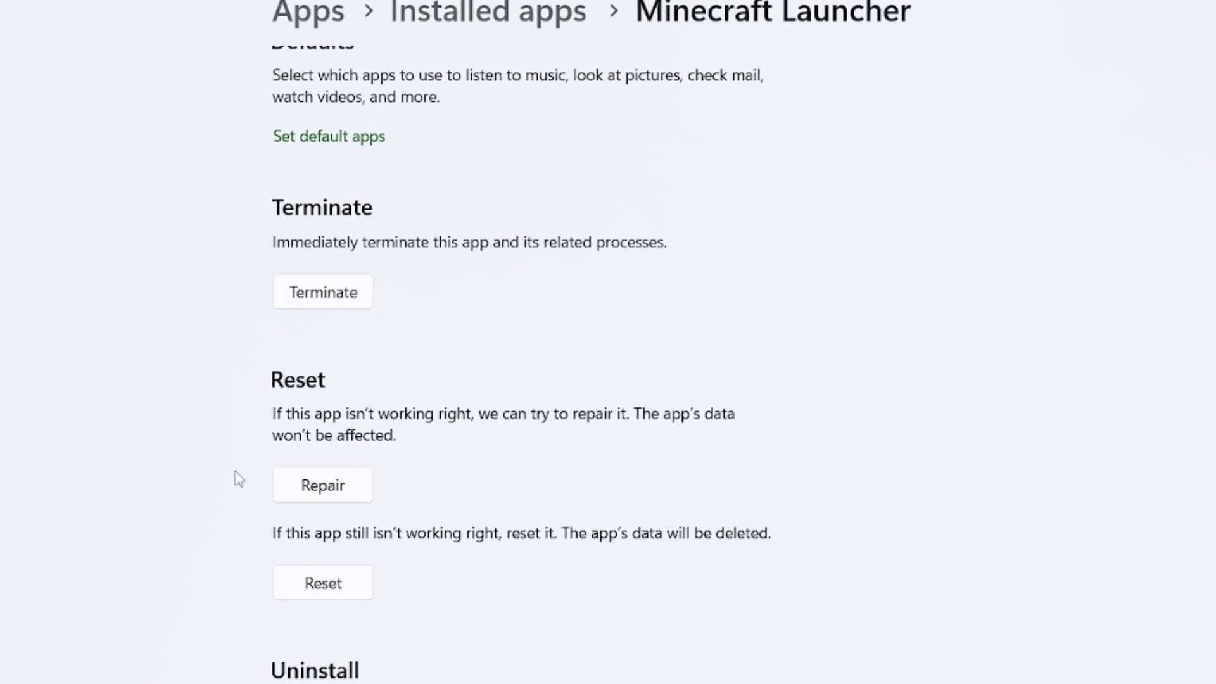
scroll(down, 3)
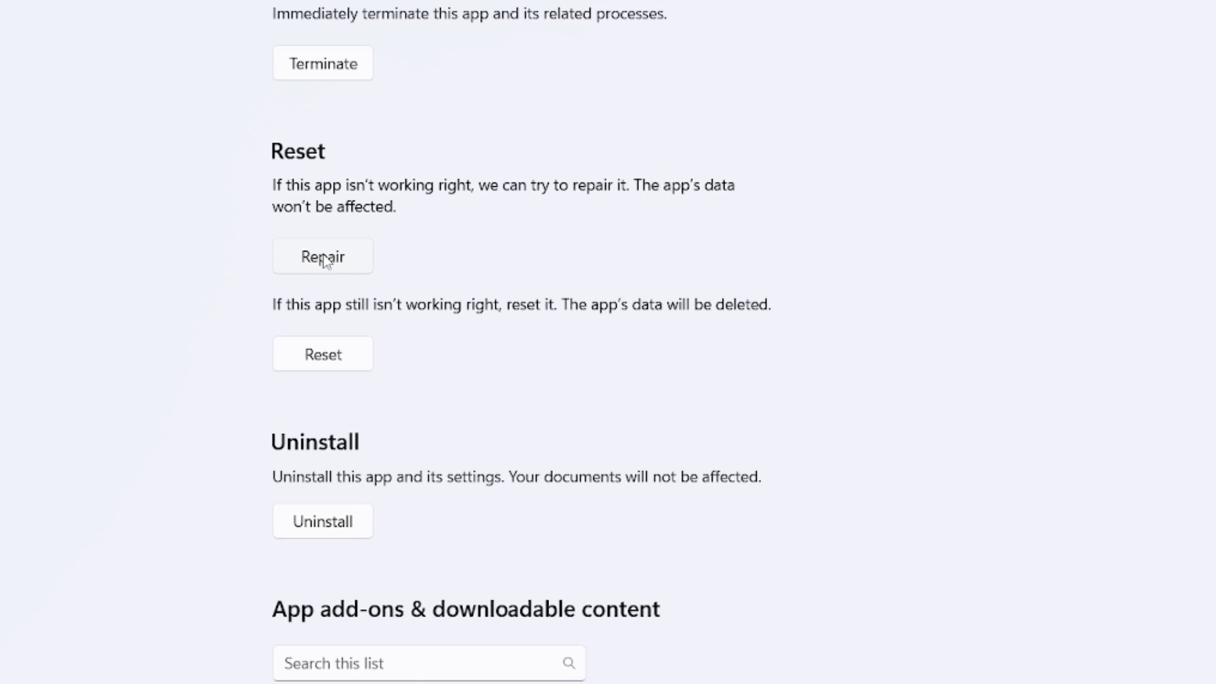
click(322, 256)
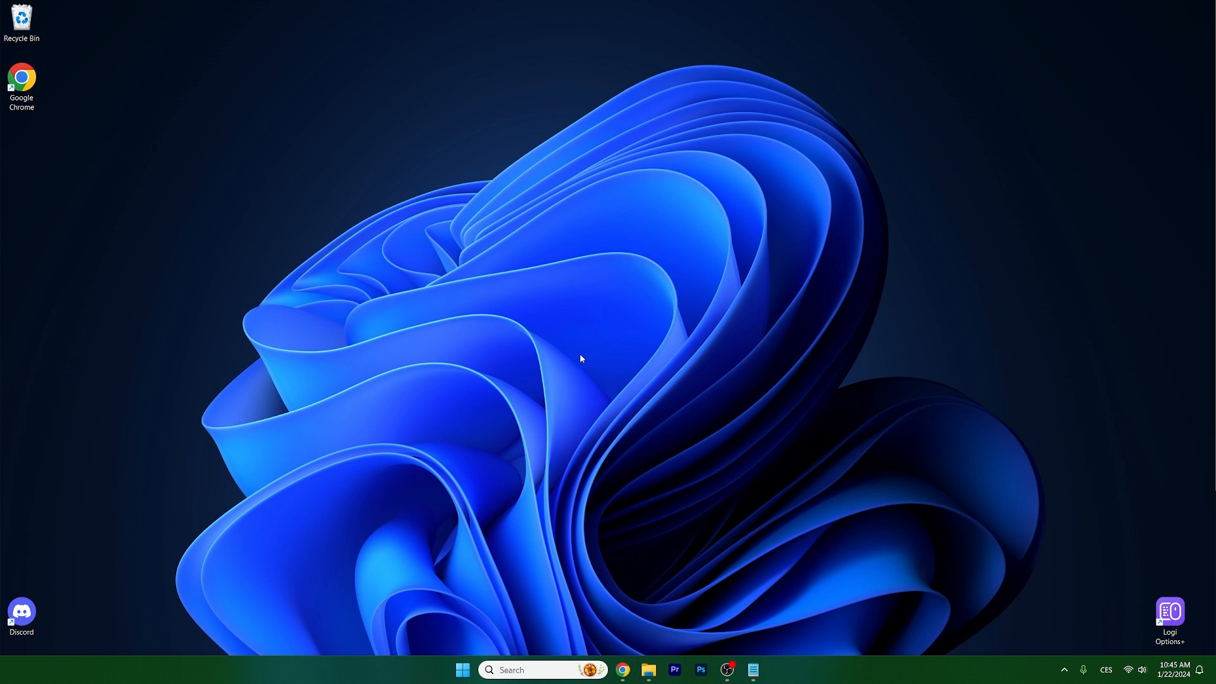
mouse_move(597, 350)
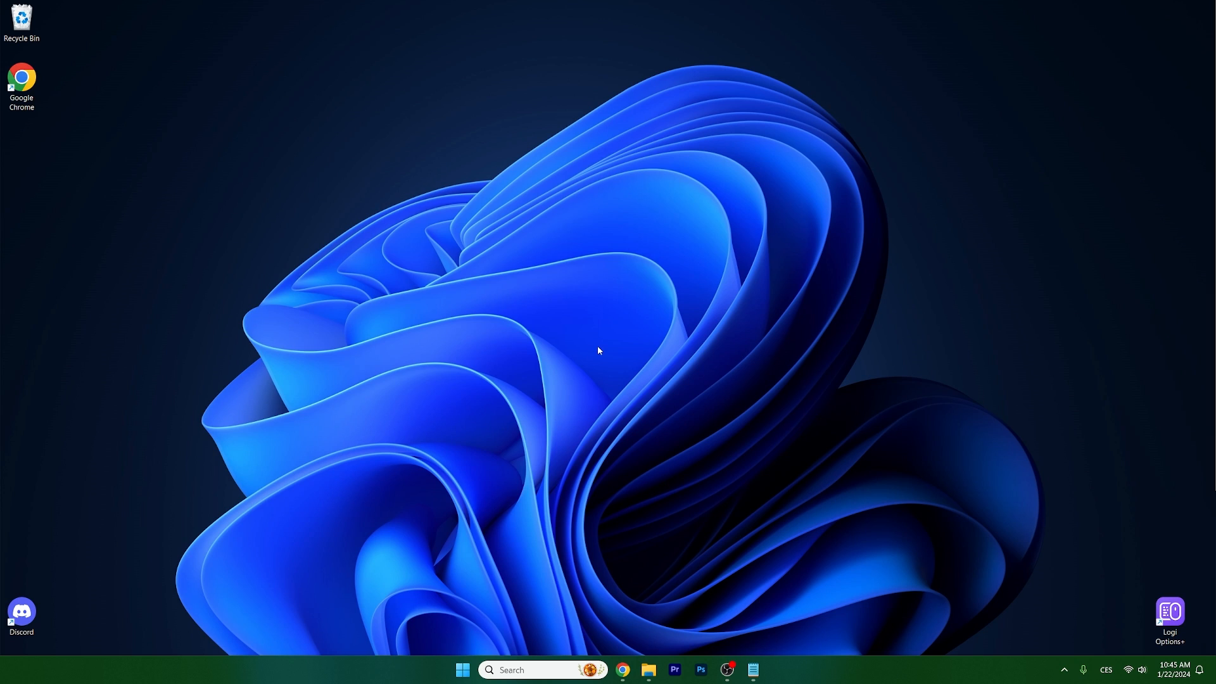
mouse_move(554, 563)
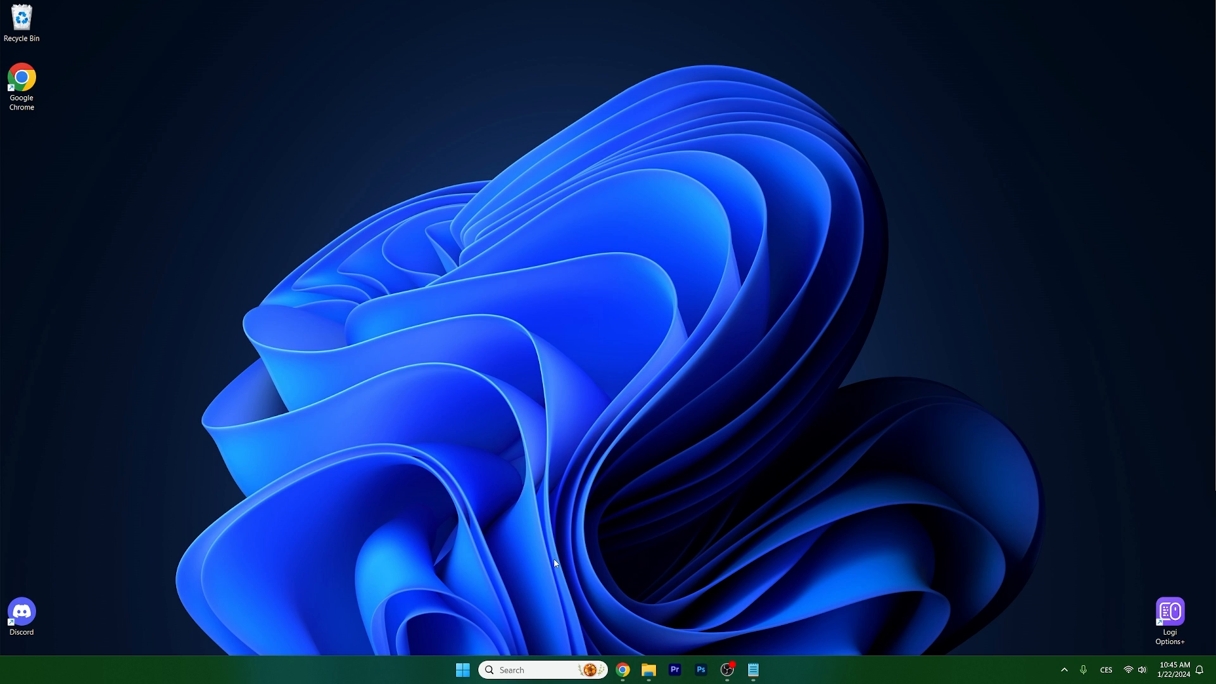
click(462, 670)
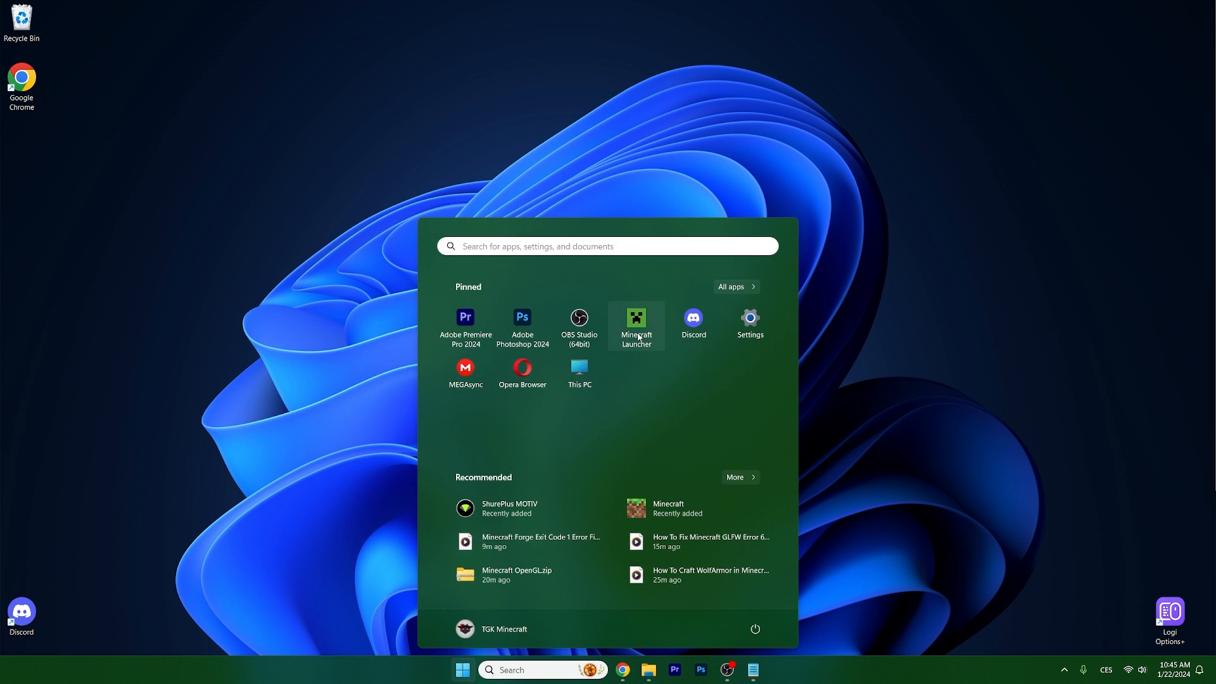
Edit the Latest release installation's JVM arguments to raise the -Xmx memory value
click(635, 317)
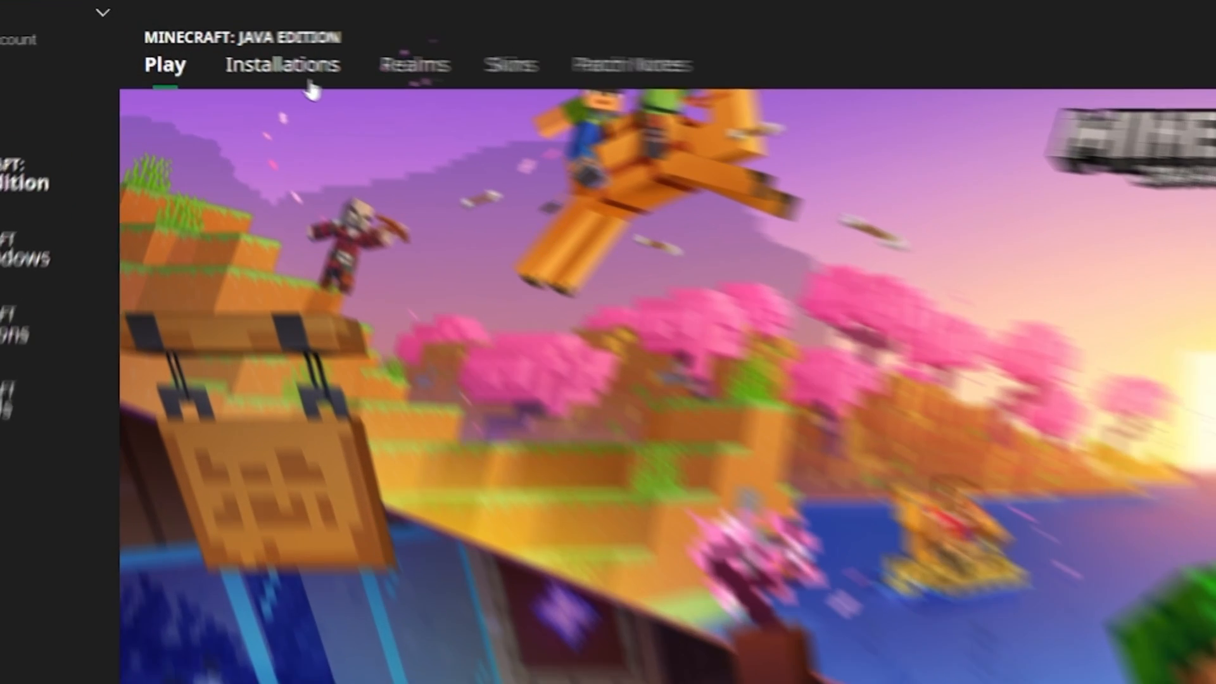
click(284, 64)
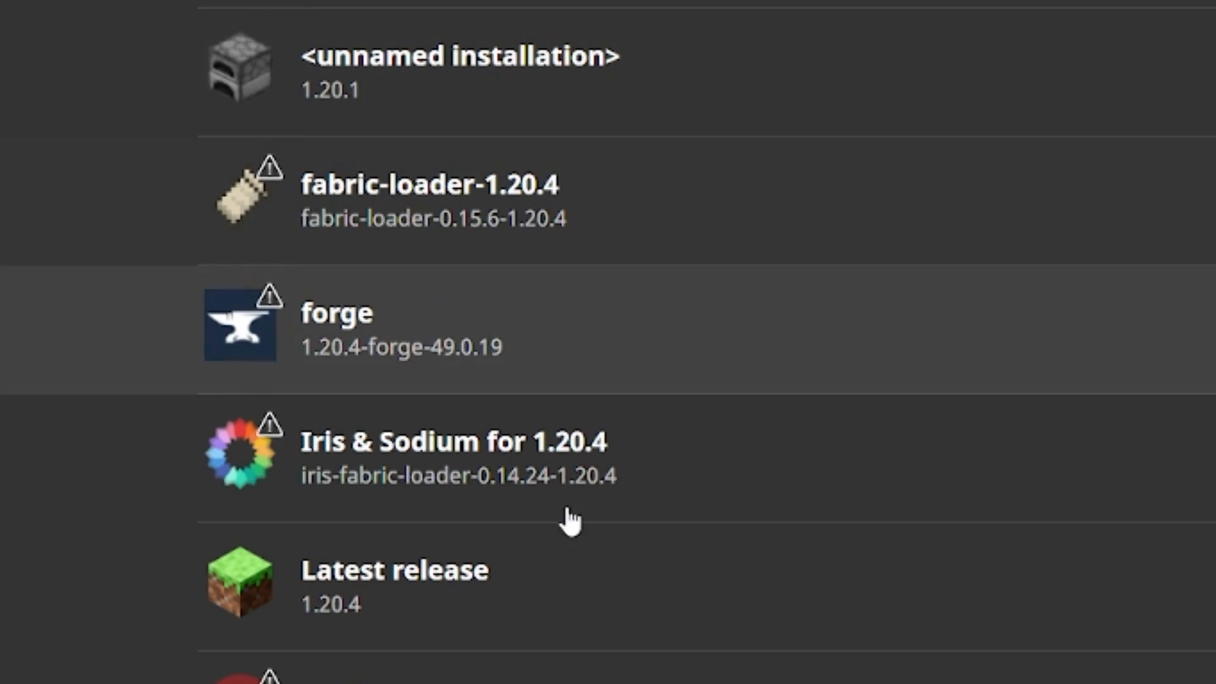
mouse_move(558, 667)
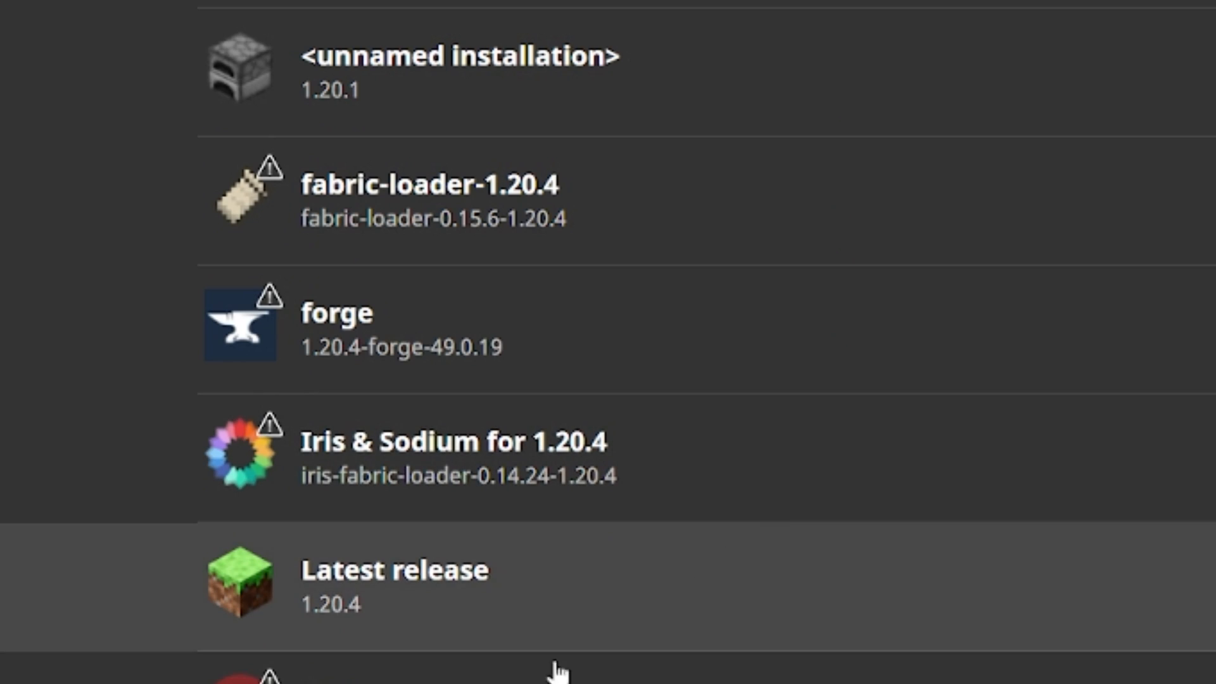
scroll(down, 3)
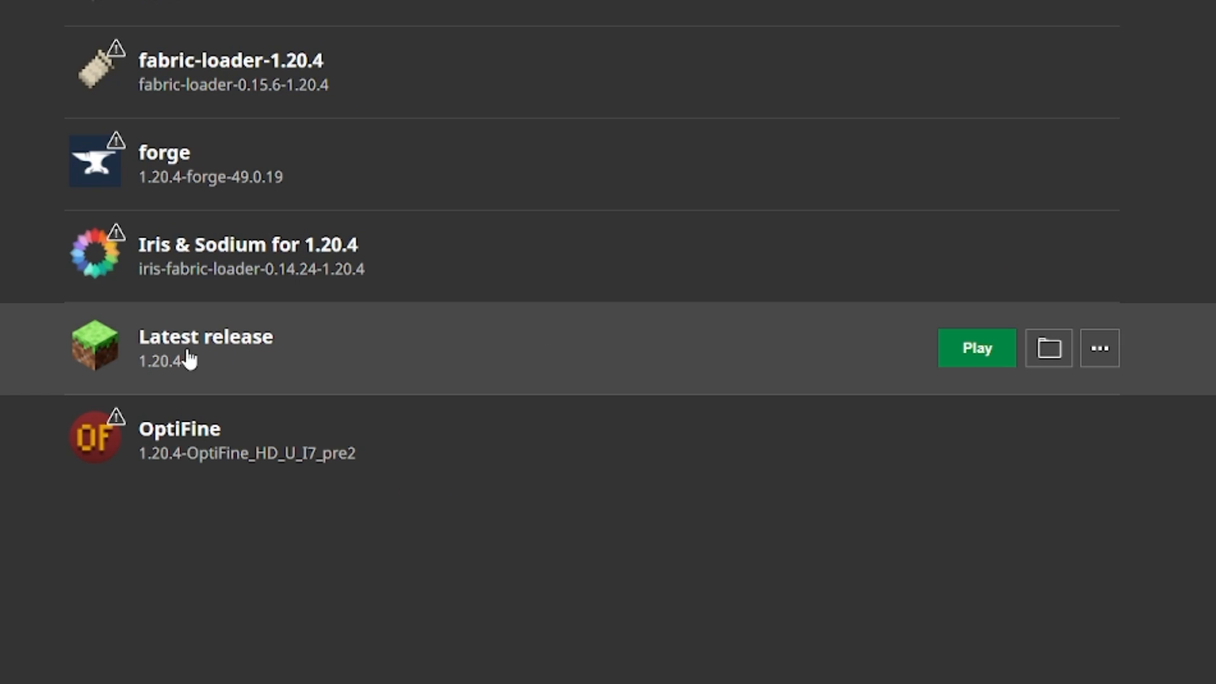
click(1099, 348)
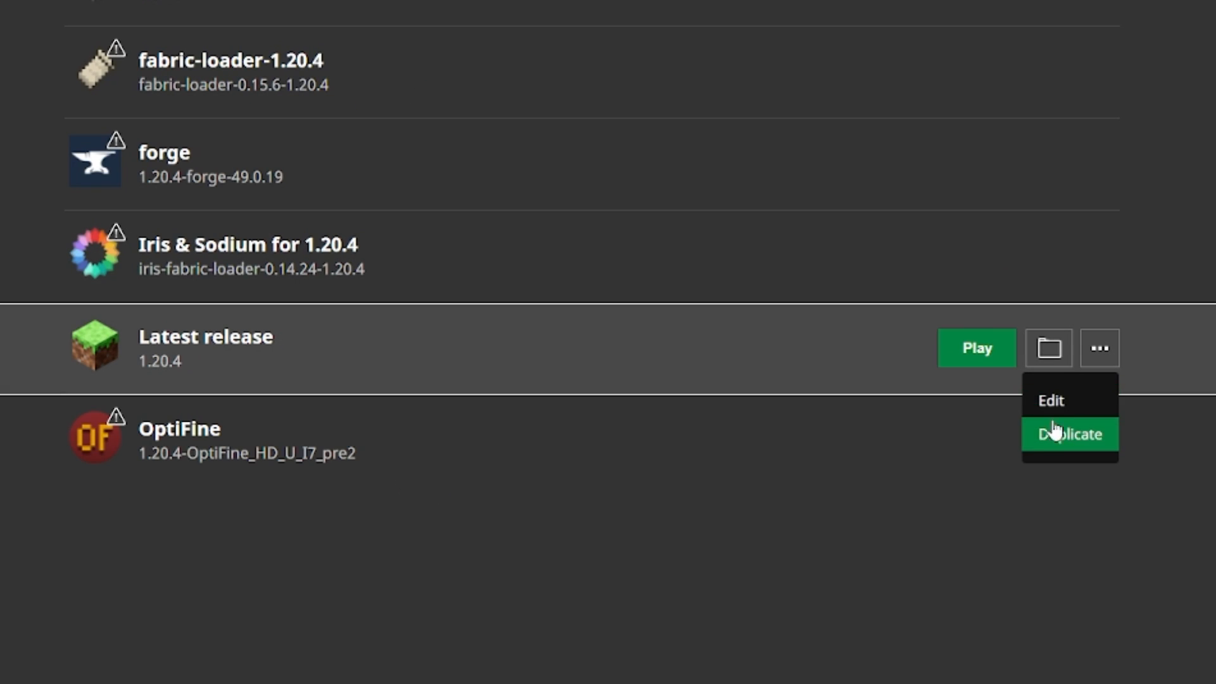
click(1050, 401)
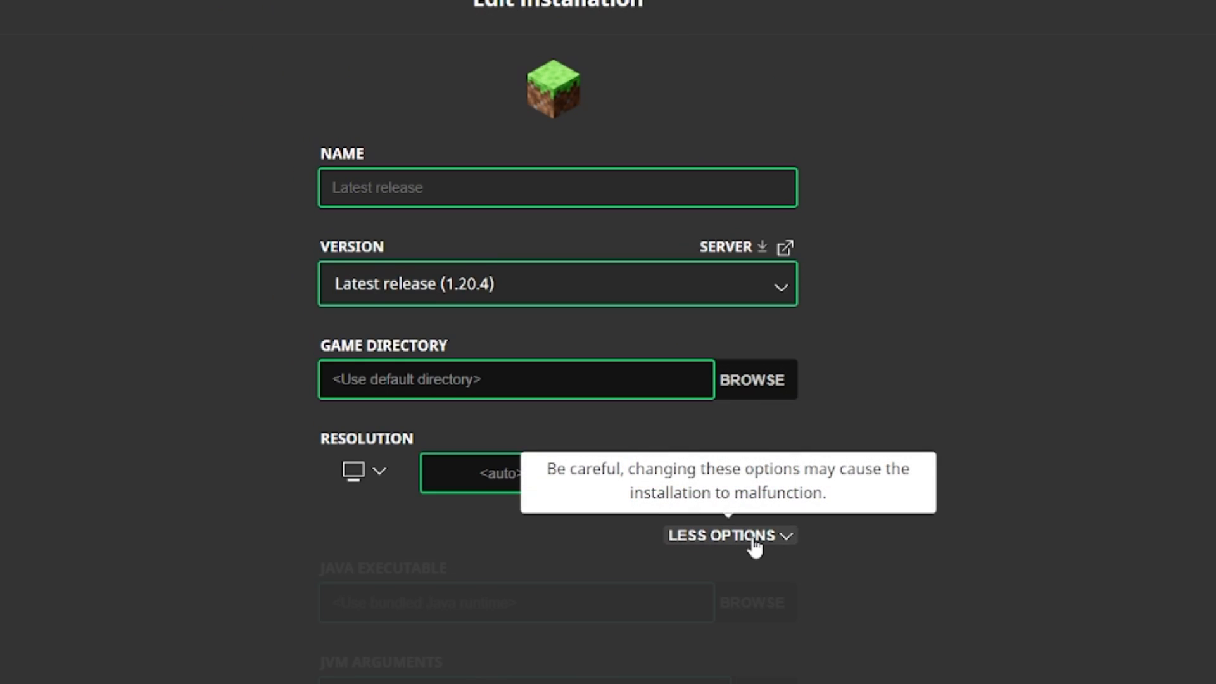
scroll(down, 3)
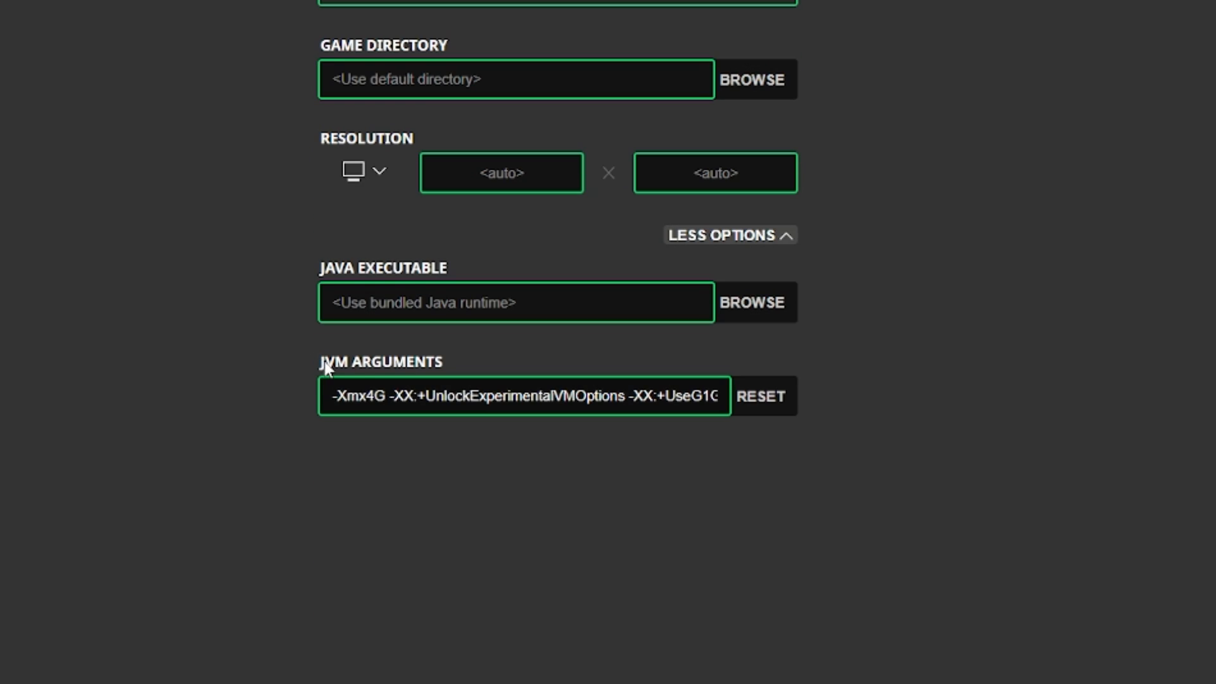
click(381, 395)
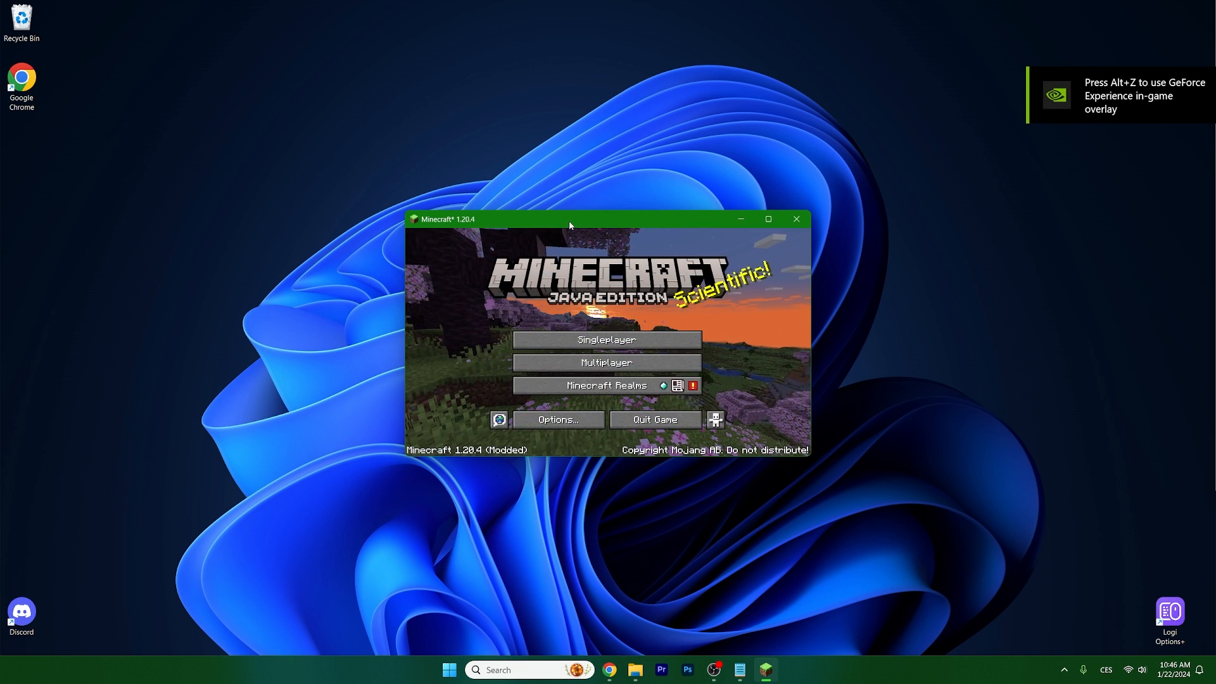
Maximize the Minecraft 1.20.4 window so the title screen fills the display
click(768, 219)
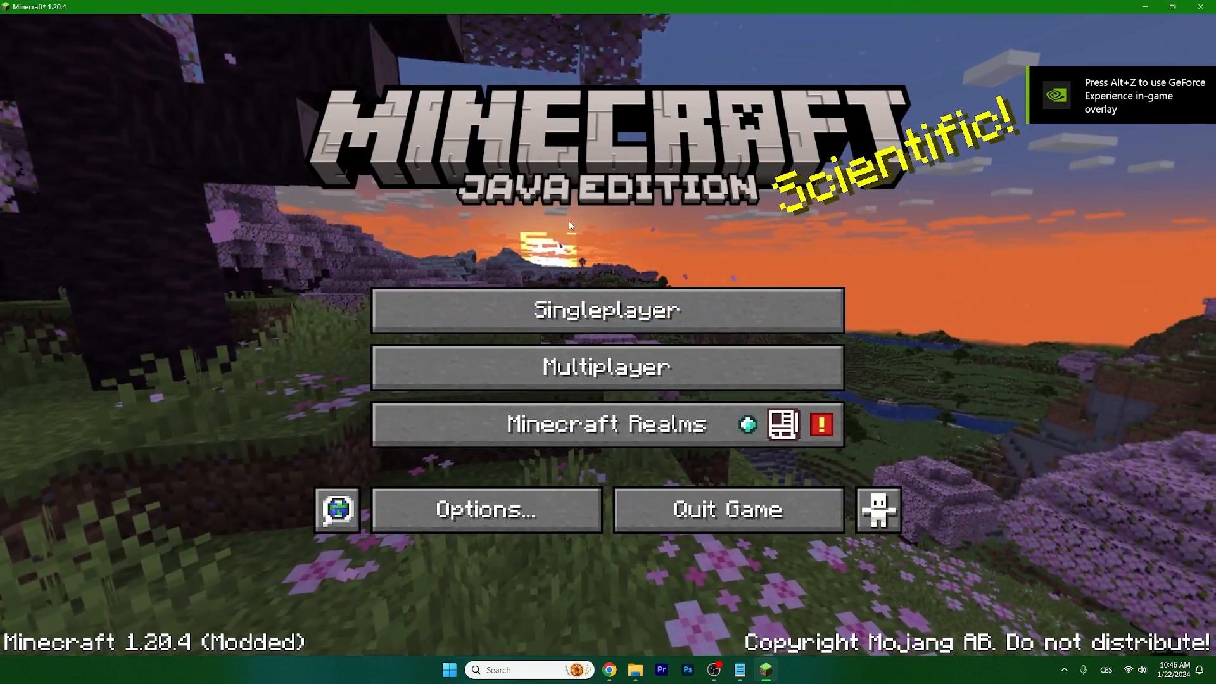